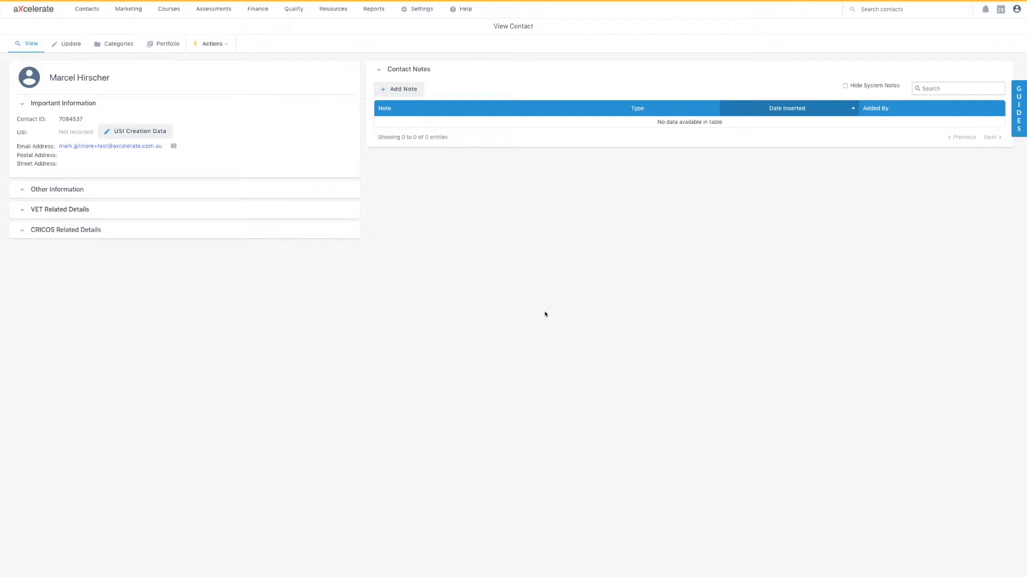
mouse_move(436, 291)
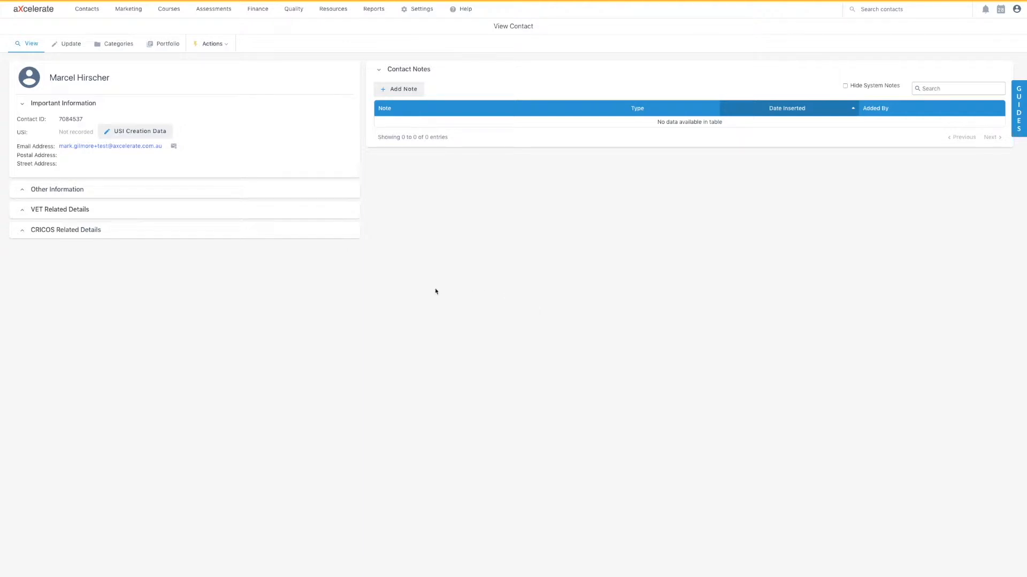
mouse_move(231, 160)
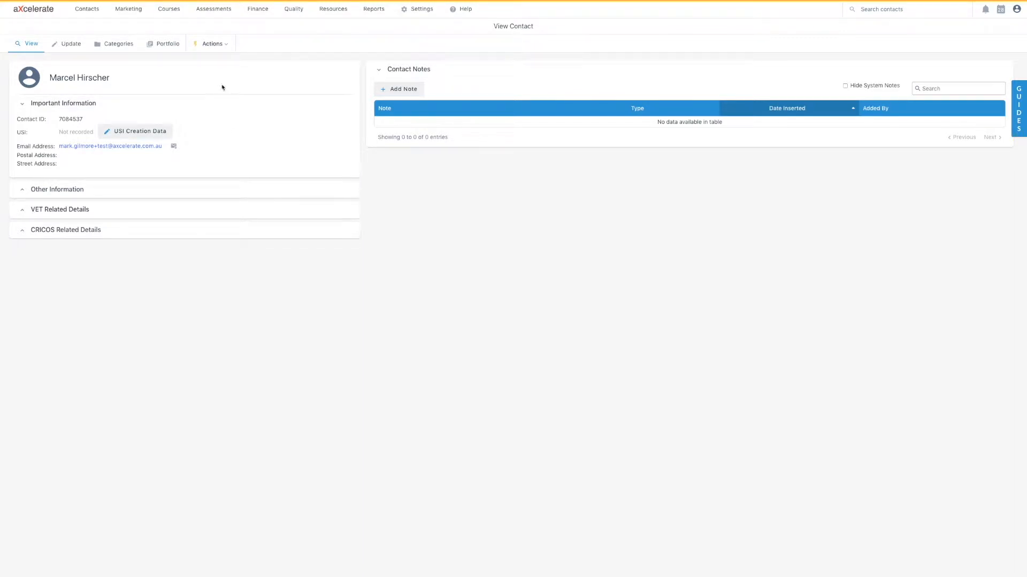
- Create Marcel Hirscher as a user via Actions > Create as User with a User Role selected
left_click(212, 43)
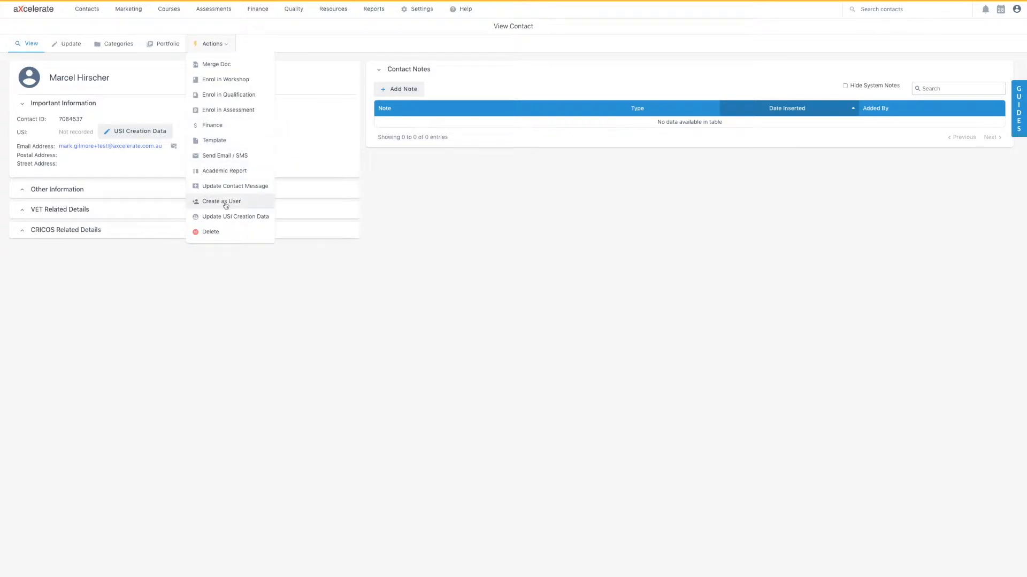
left_click(222, 203)
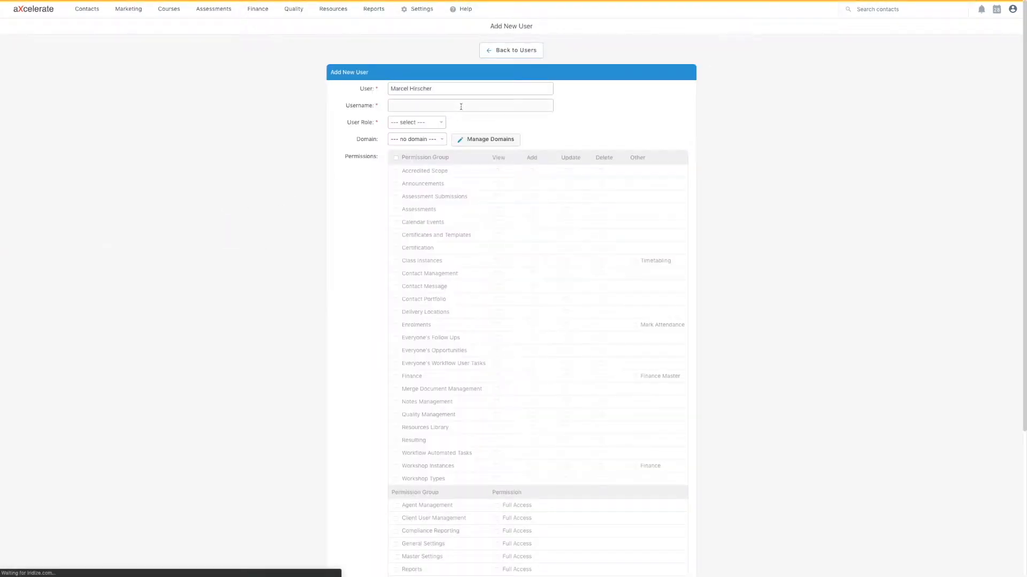
left_click(415, 122)
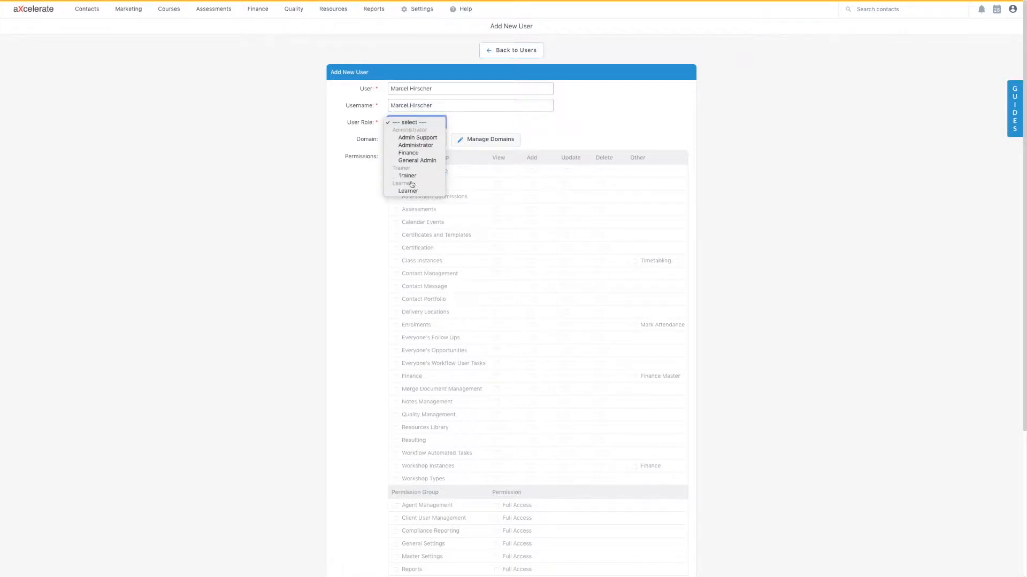
scroll("down", 3)
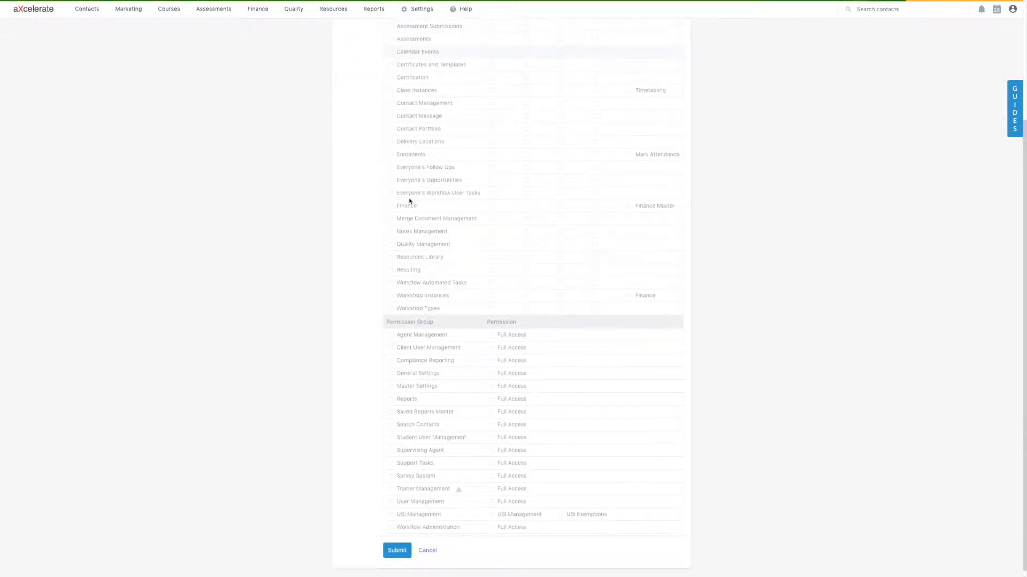
left_click(397, 550)
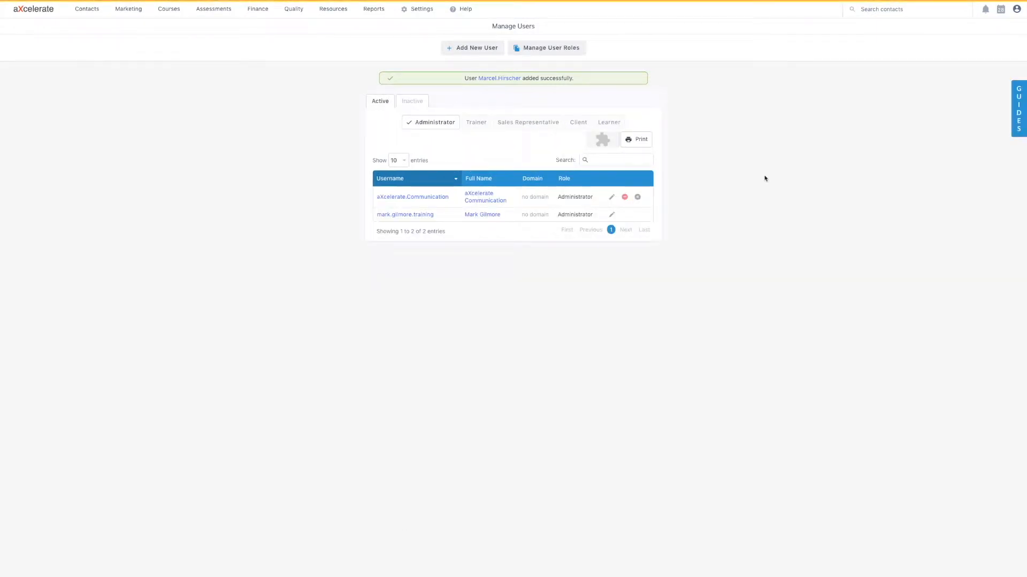
mouse_move(908, 24)
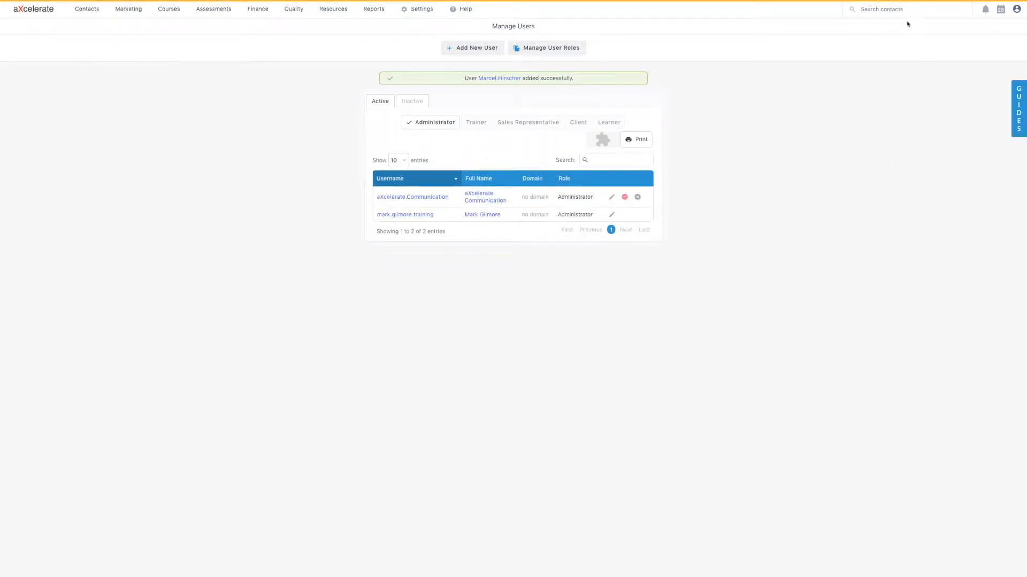
- Search contacts for 'marcel hirscher' and return to his contact record
type("marcel hirscher")
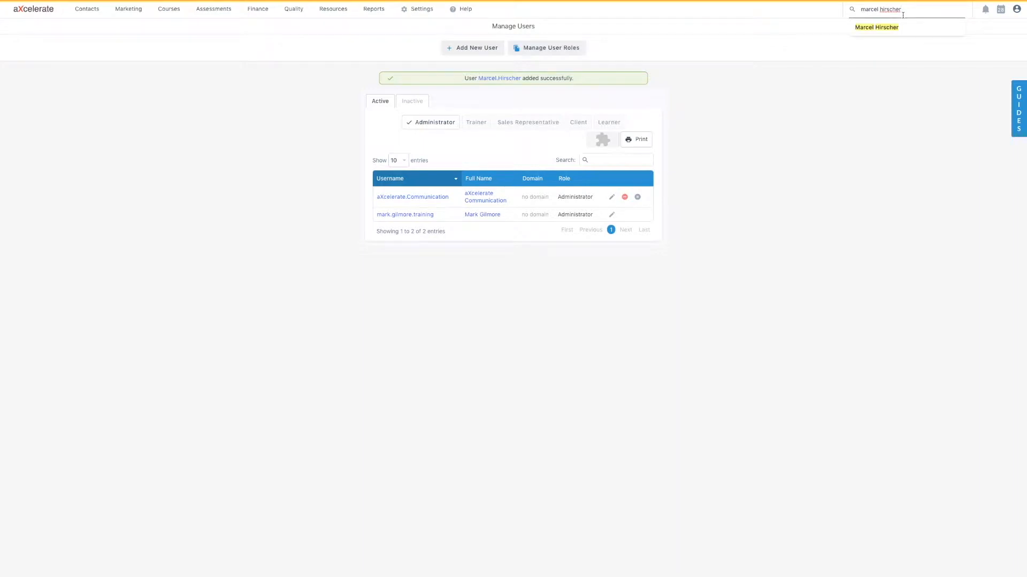
left_click(876, 27)
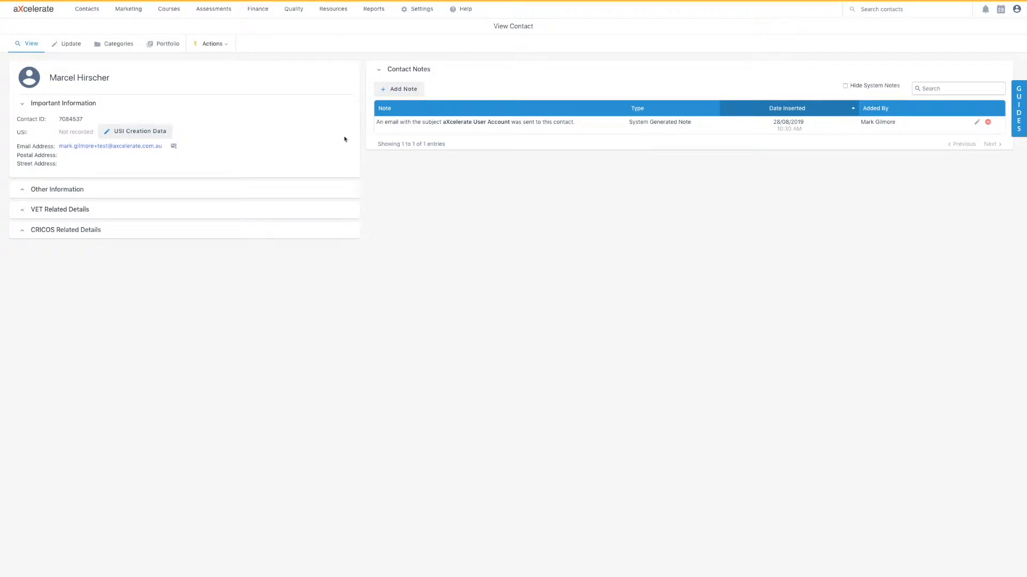
- Start an Enrol in Qualification for Marcel Hirscher and choose the BSB10115 business qualification
left_click(211, 42)
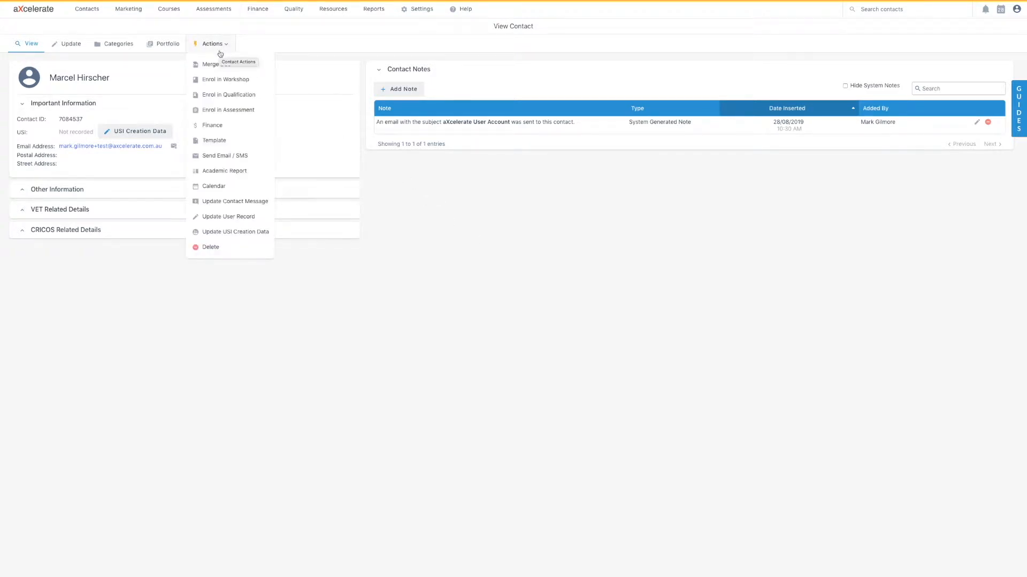
mouse_move(225, 79)
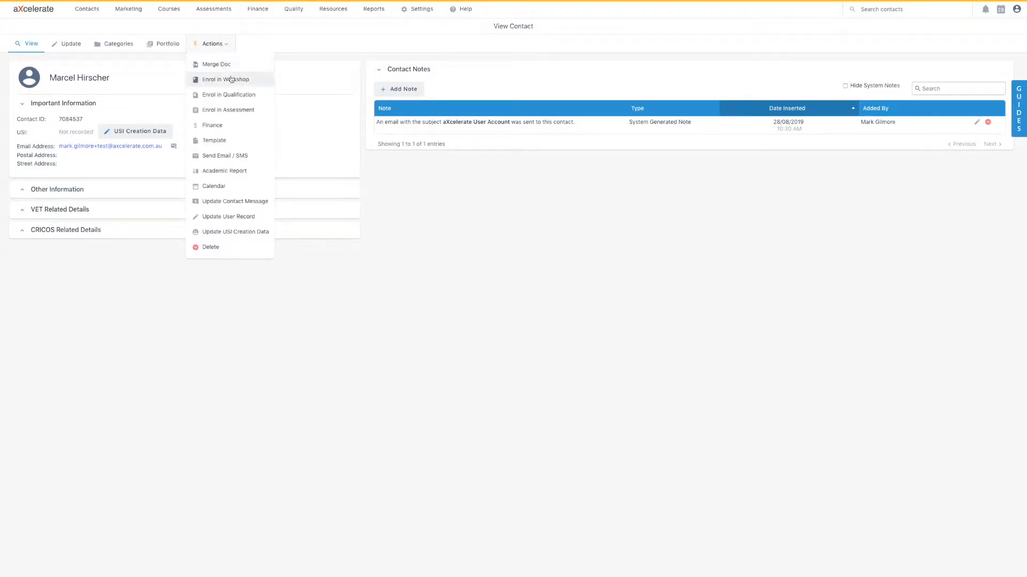
mouse_move(229, 94)
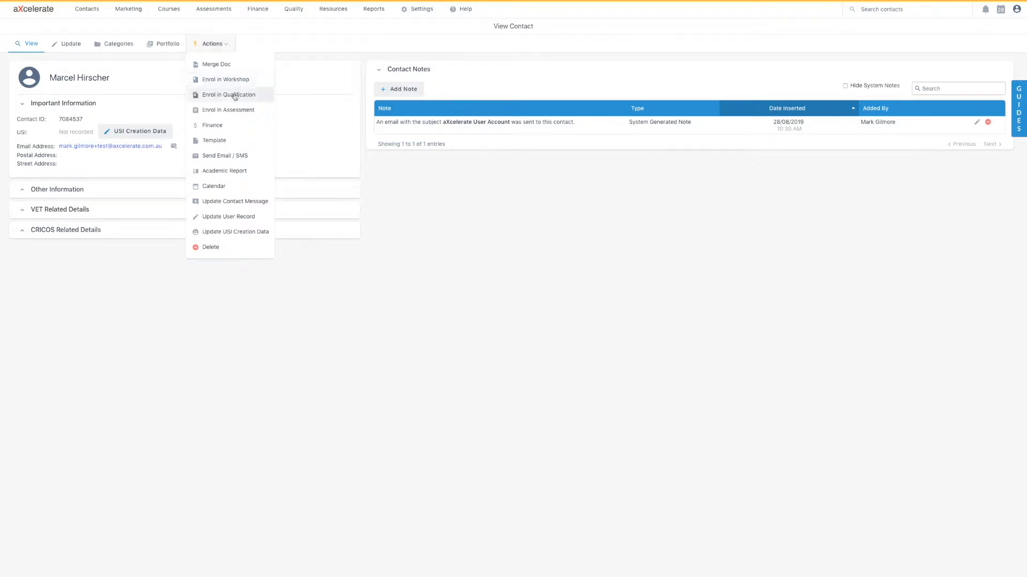
mouse_move(229, 96)
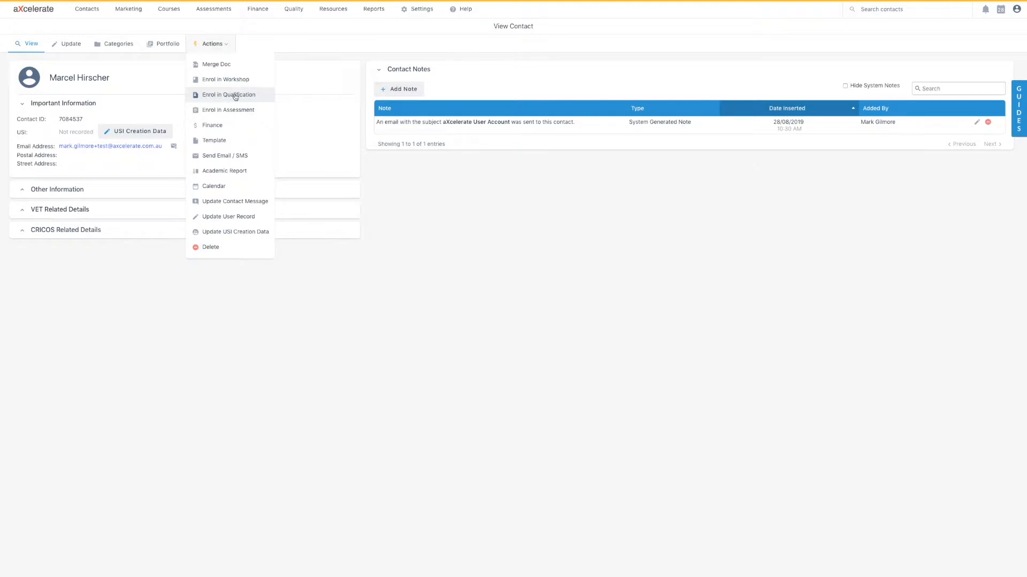
left_click(228, 94)
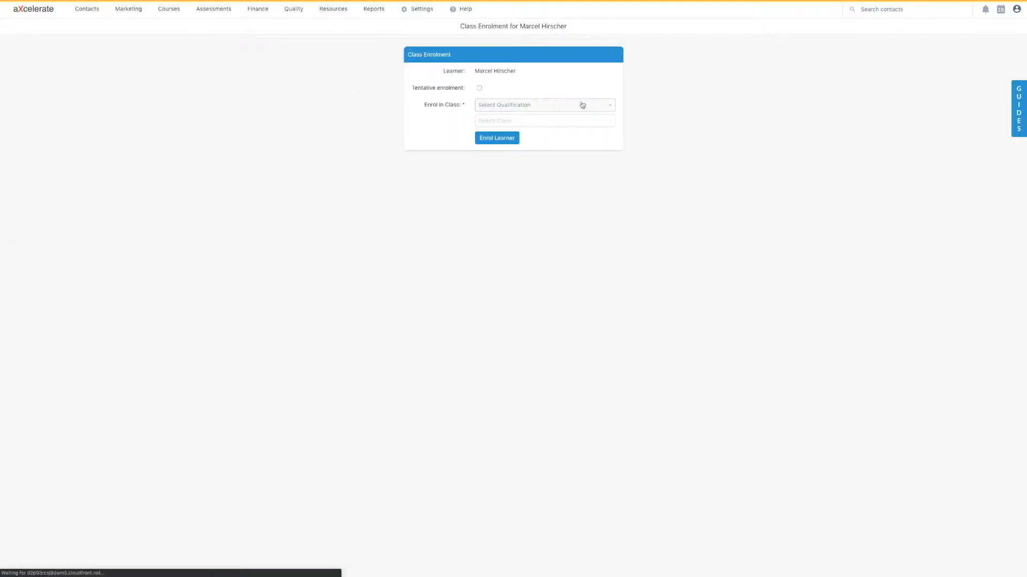
left_click(543, 105)
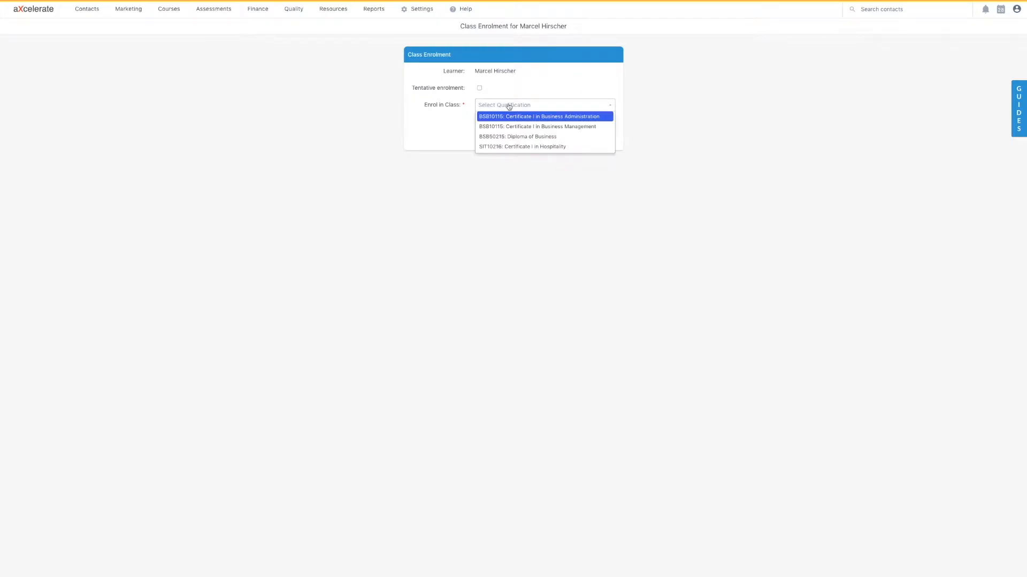
left_click(539, 116)
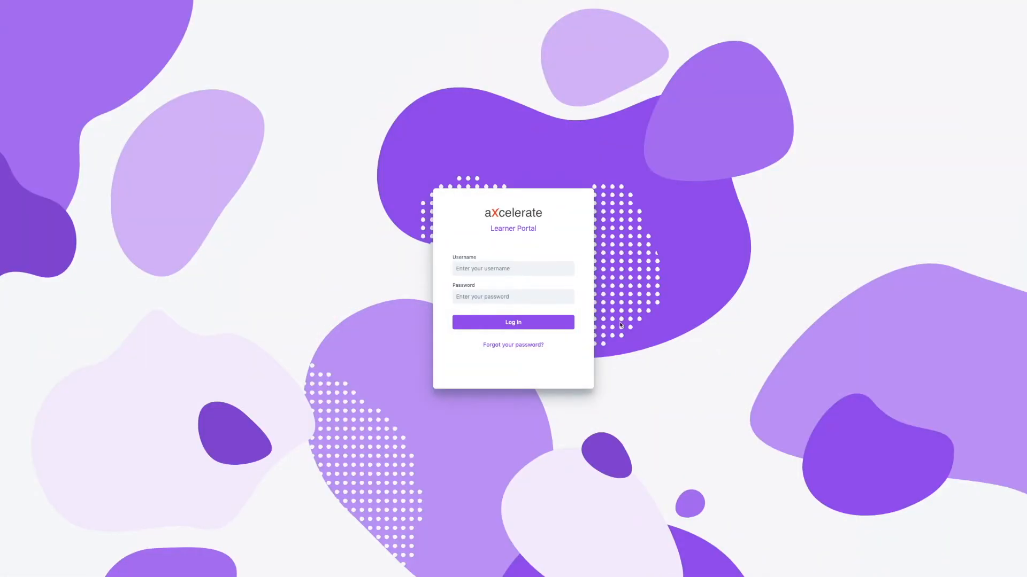
- Sign in to the Learner Portal as Marcel Hirscher with his username and password
left_click(513, 269)
type("marcel.hirscher")
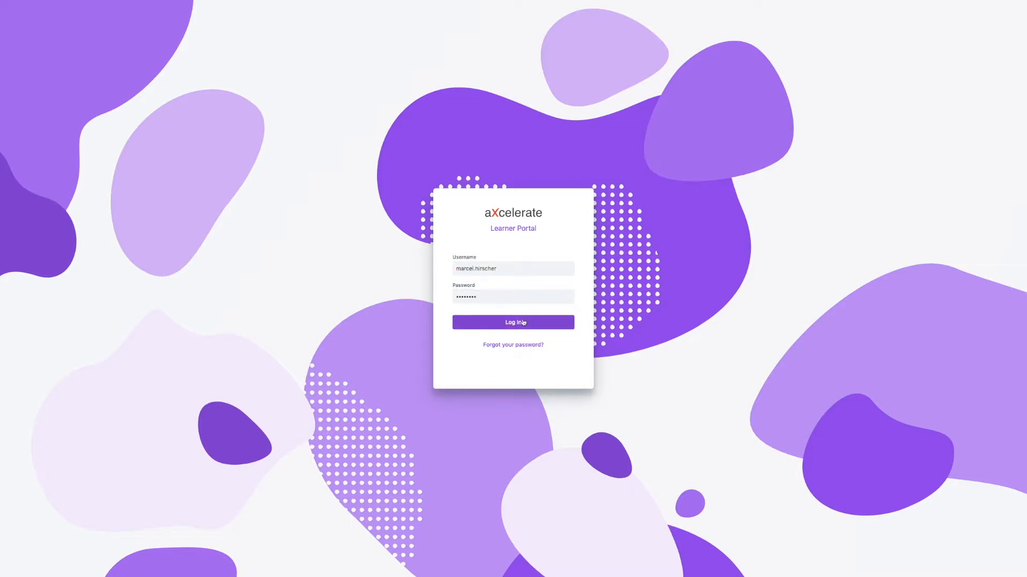
left_click(512, 322)
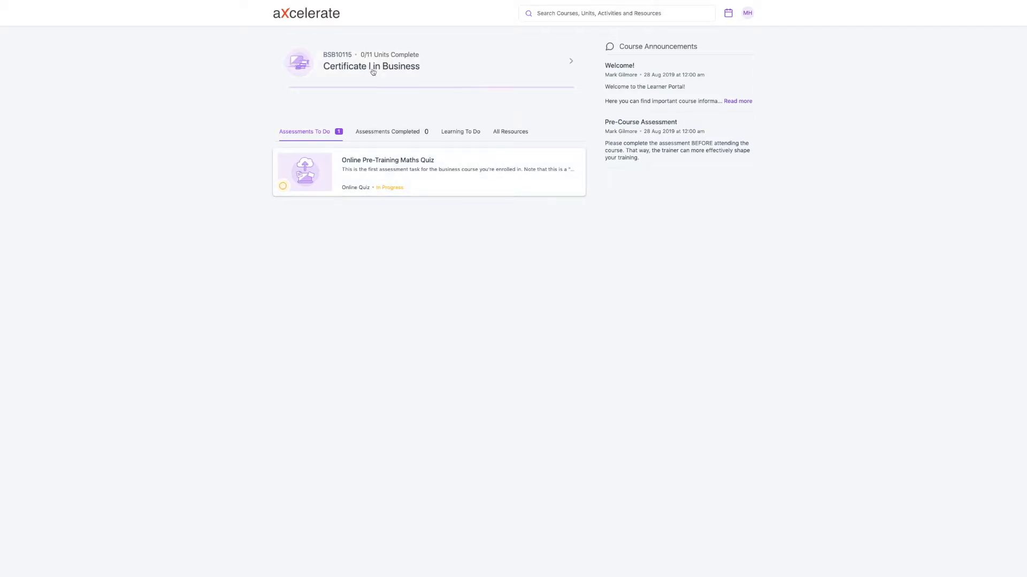
- View the Online Pre-Training Maths Quiz under Certificate I in Business Assessments
left_click(371, 62)
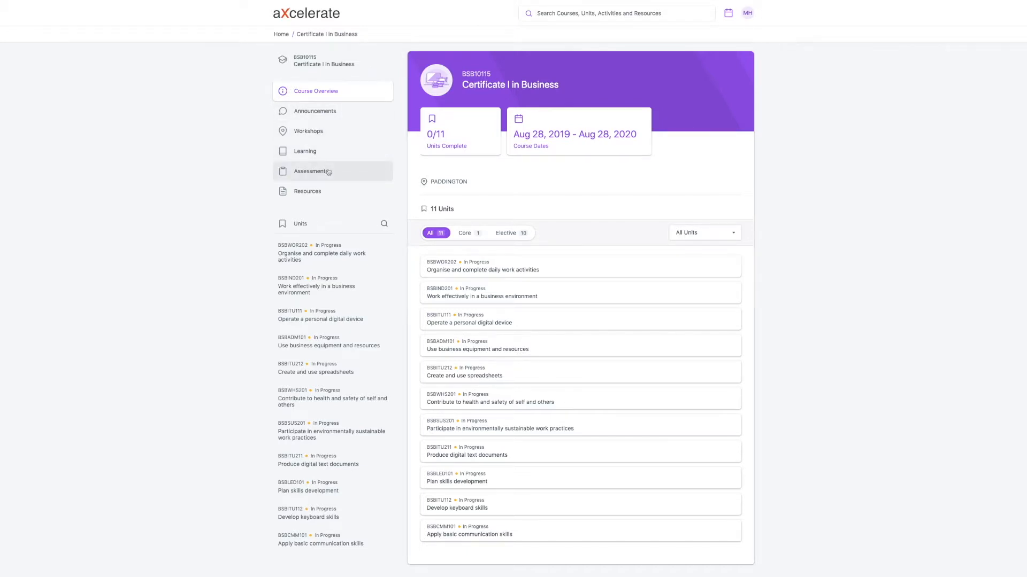
left_click(311, 171)
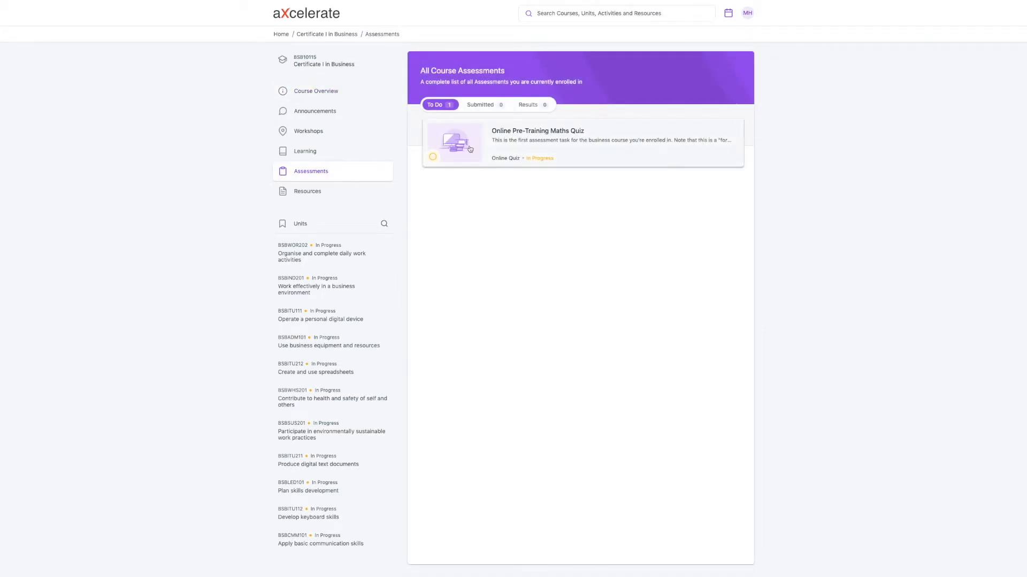
left_click(537, 144)
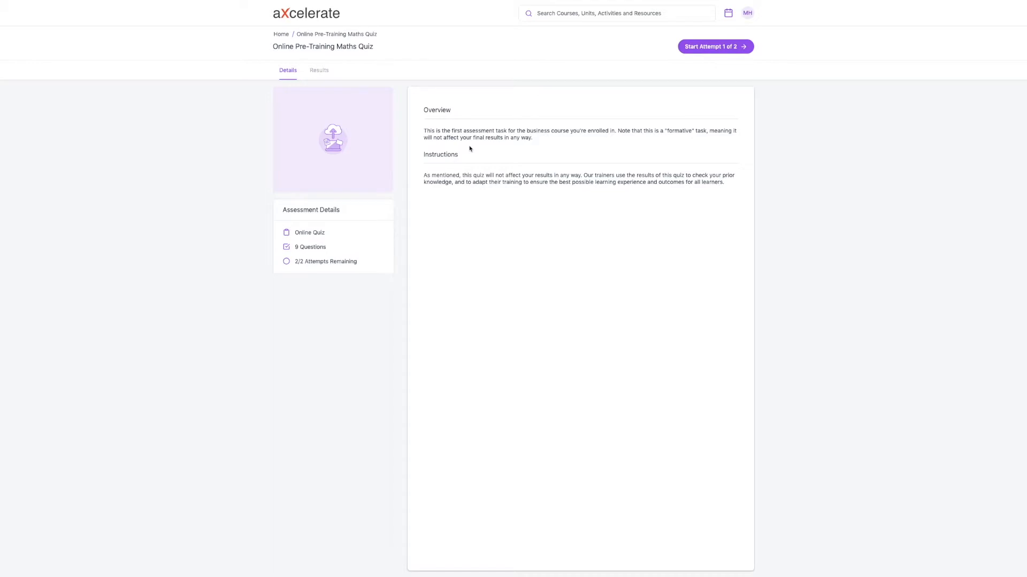
mouse_move(616, 134)
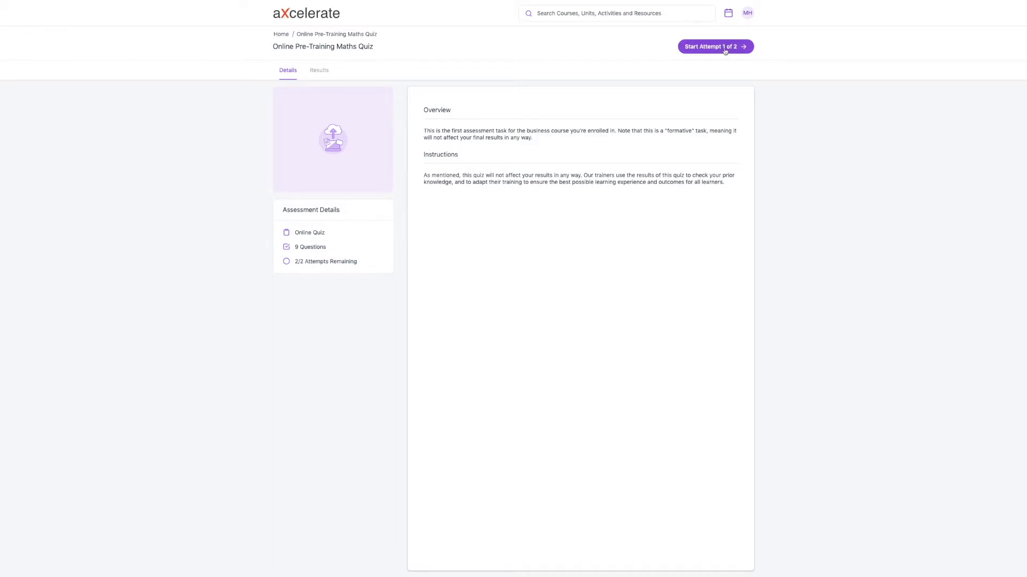
left_click(714, 46)
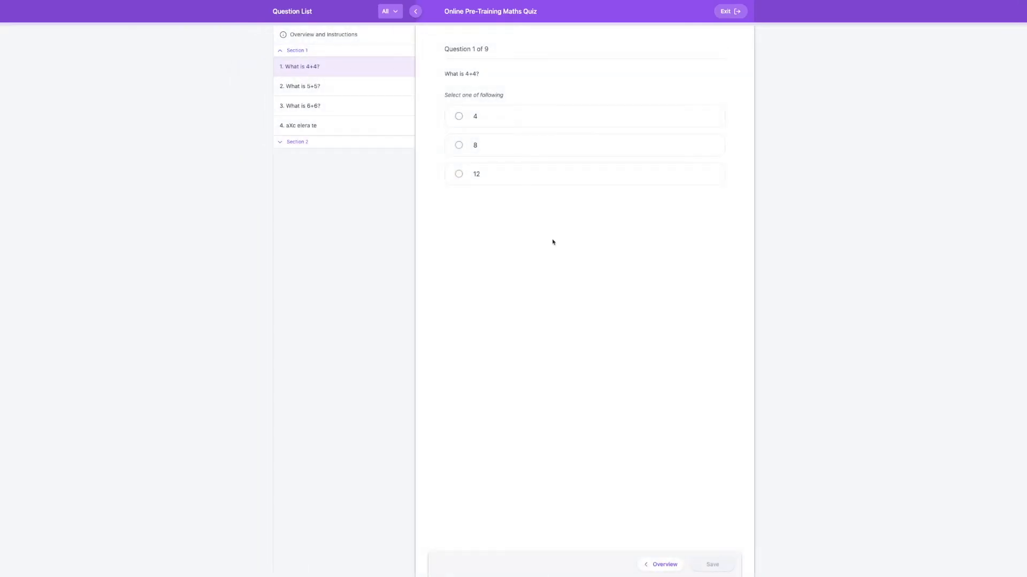
mouse_move(329, 149)
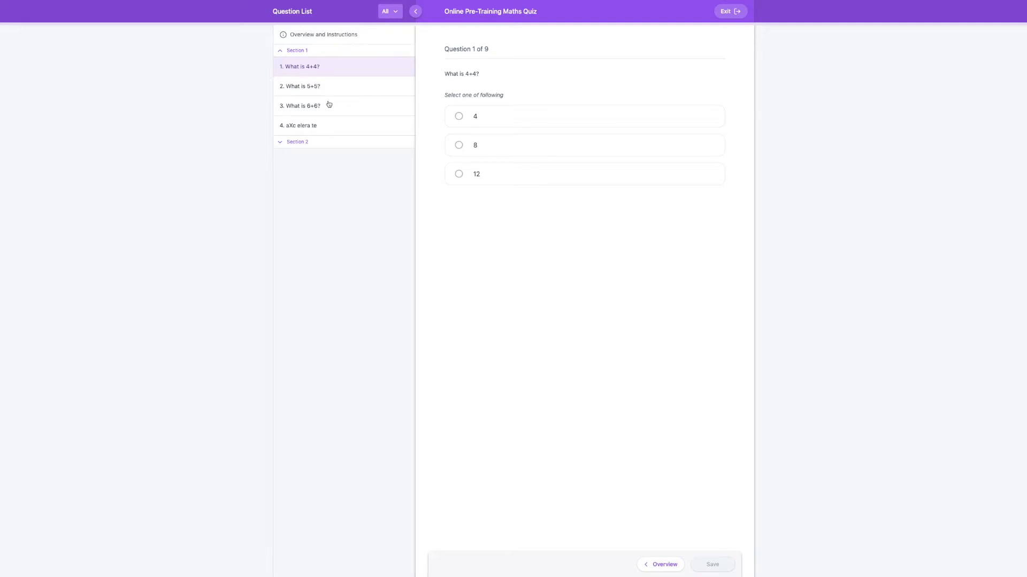
left_click(302, 85)
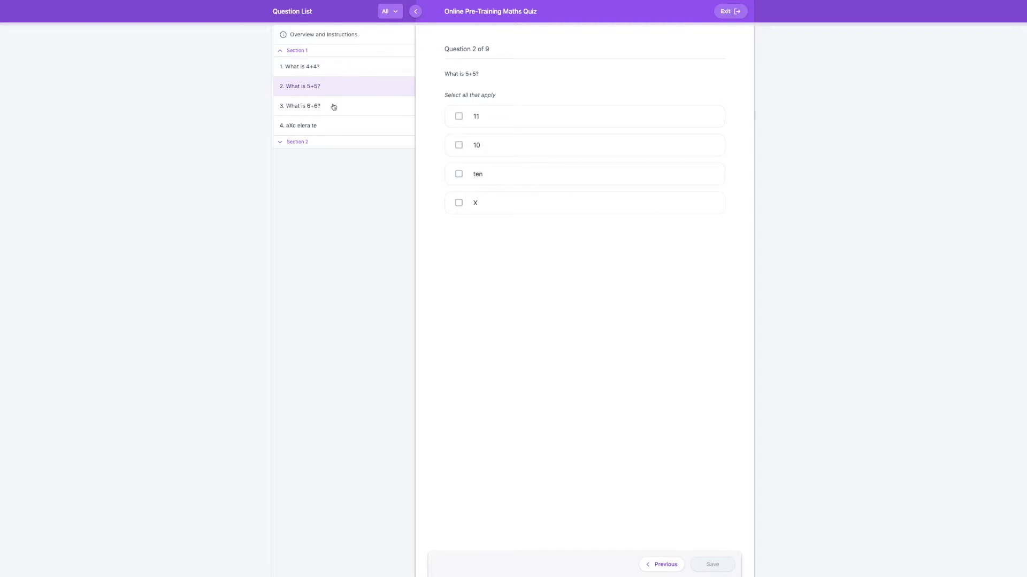
left_click(300, 125)
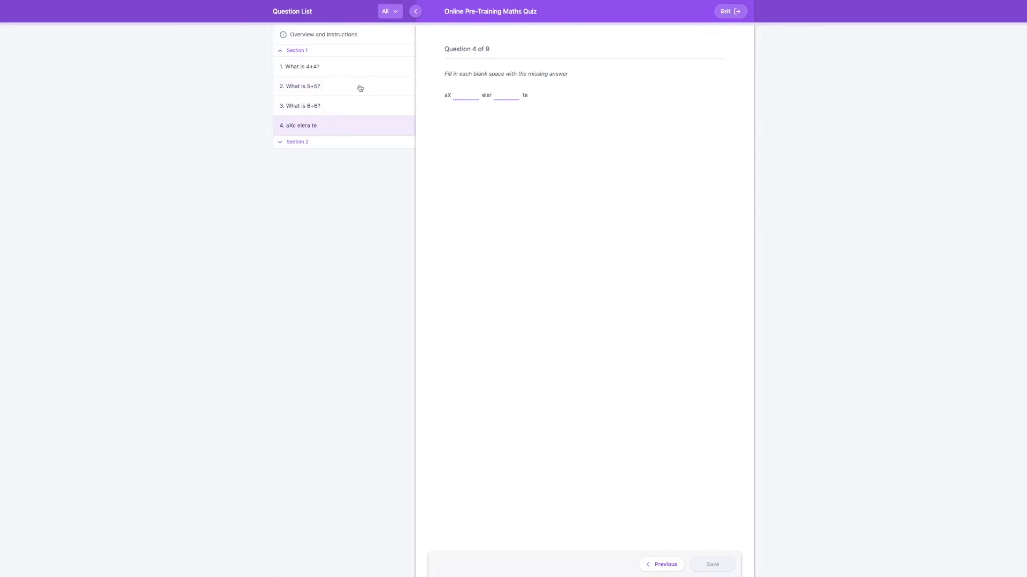
left_click(389, 11)
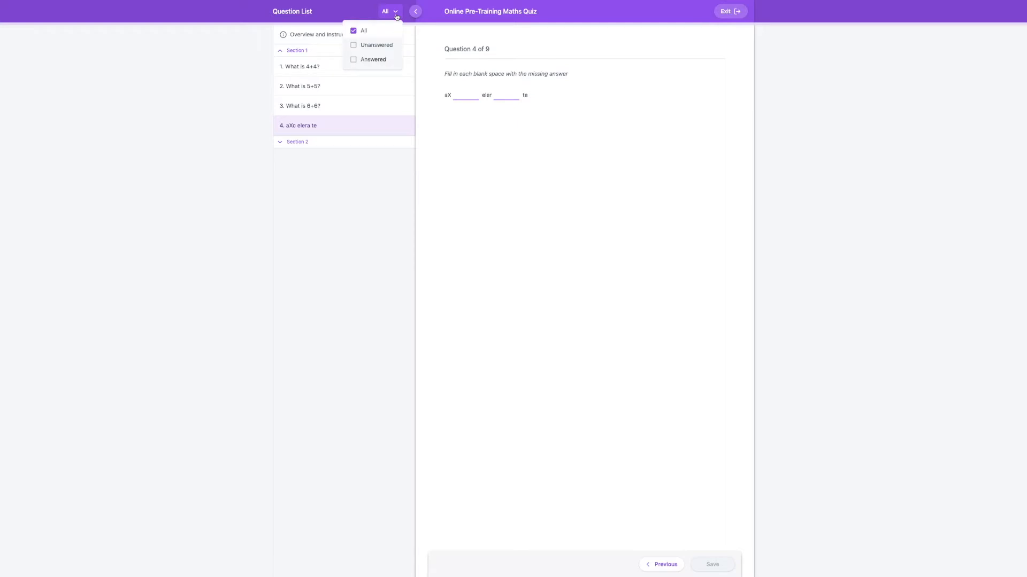
left_click(390, 11)
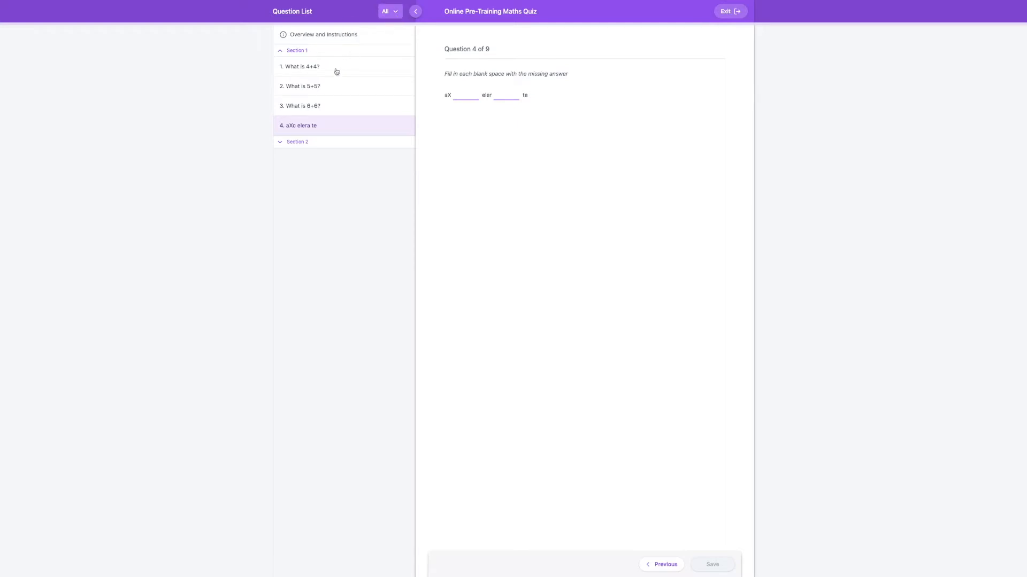
left_click(301, 67)
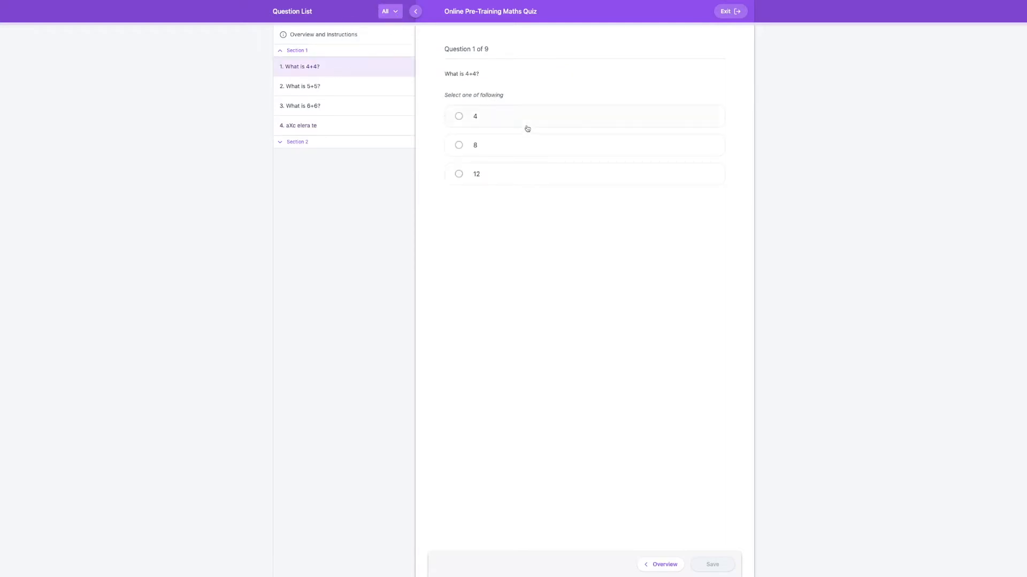
- Answer 8 for 4+4 on question 1, save it, move to question 2 and expand Section 2
left_click(459, 144)
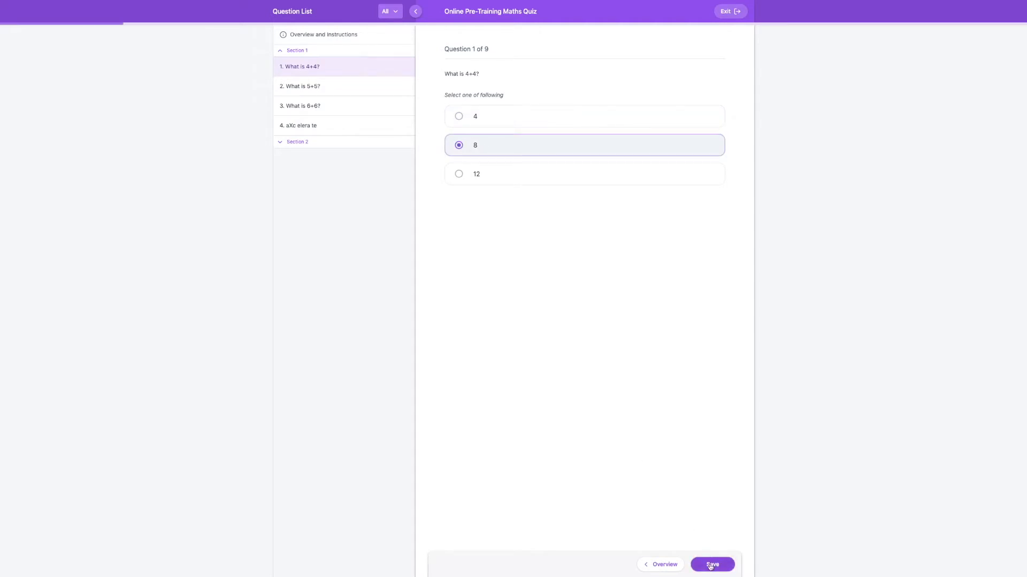
left_click(712, 565)
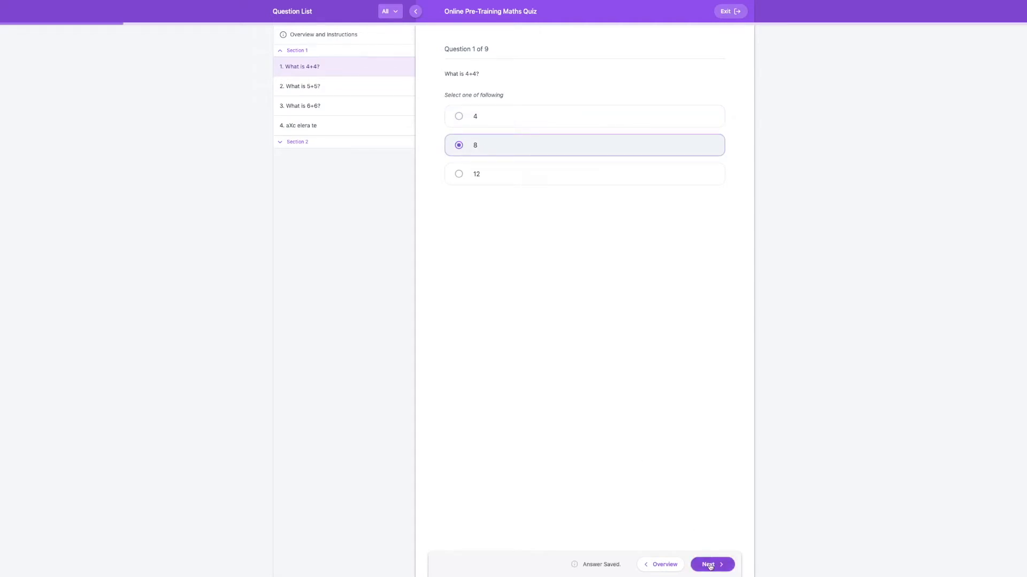
left_click(711, 564)
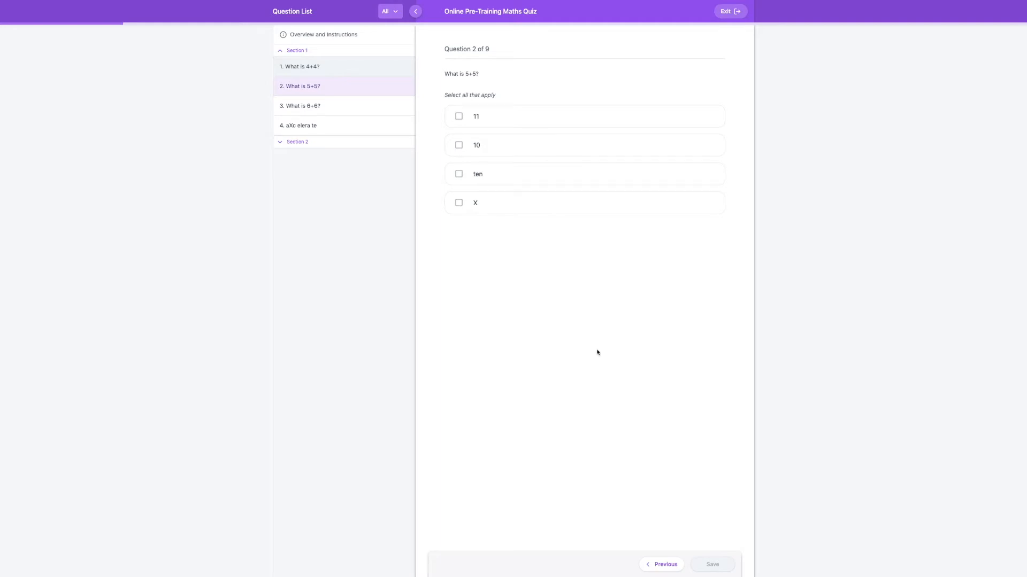
mouse_move(593, 351)
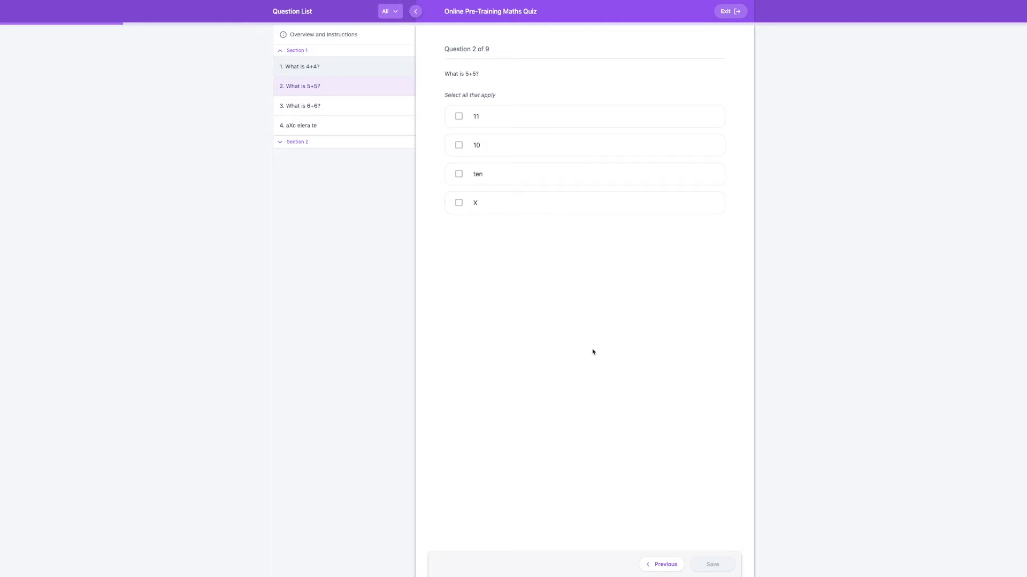
mouse_move(116, 39)
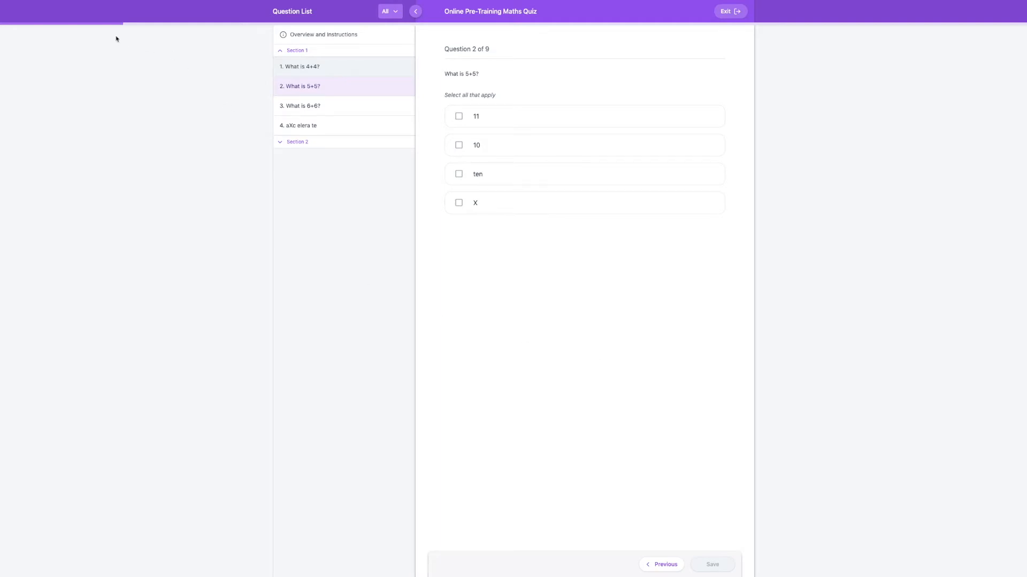
mouse_move(186, 38)
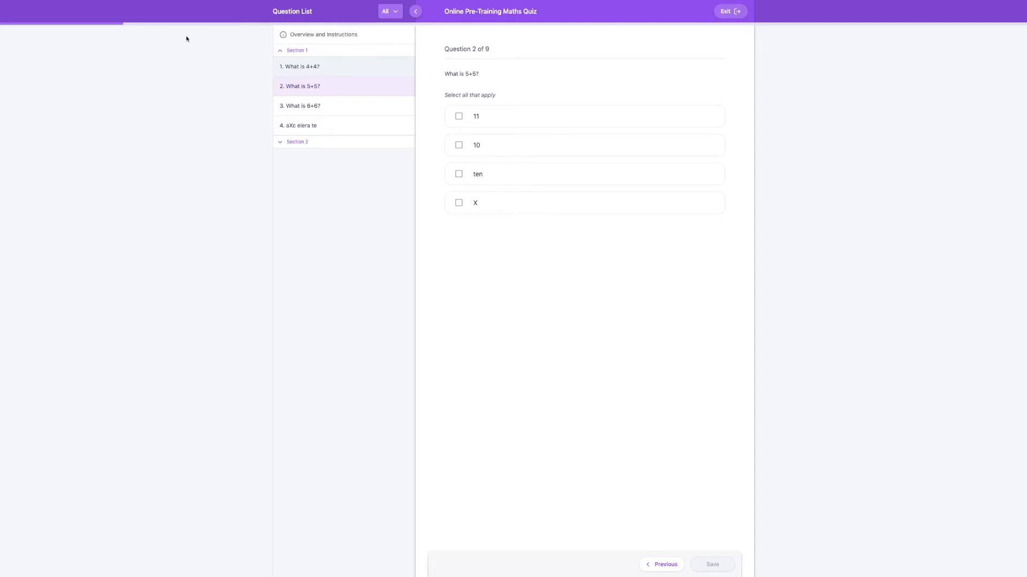
mouse_move(421, 156)
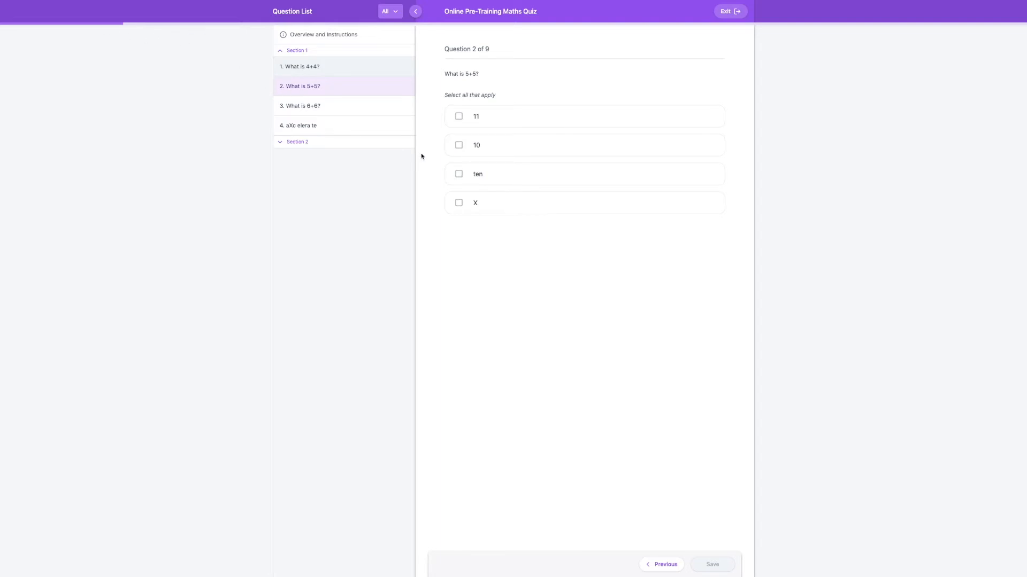
left_click(458, 145)
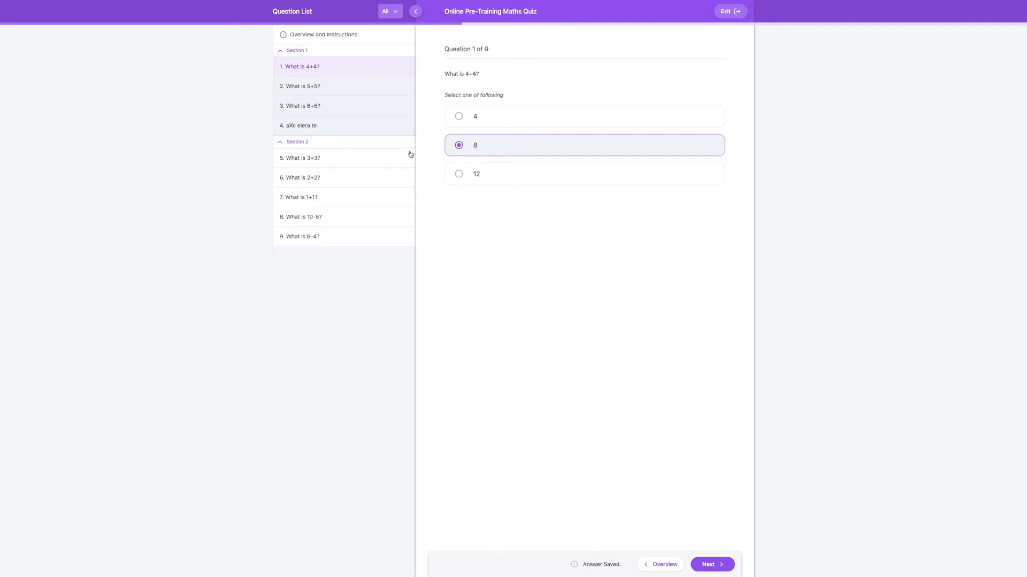
mouse_move(324, 74)
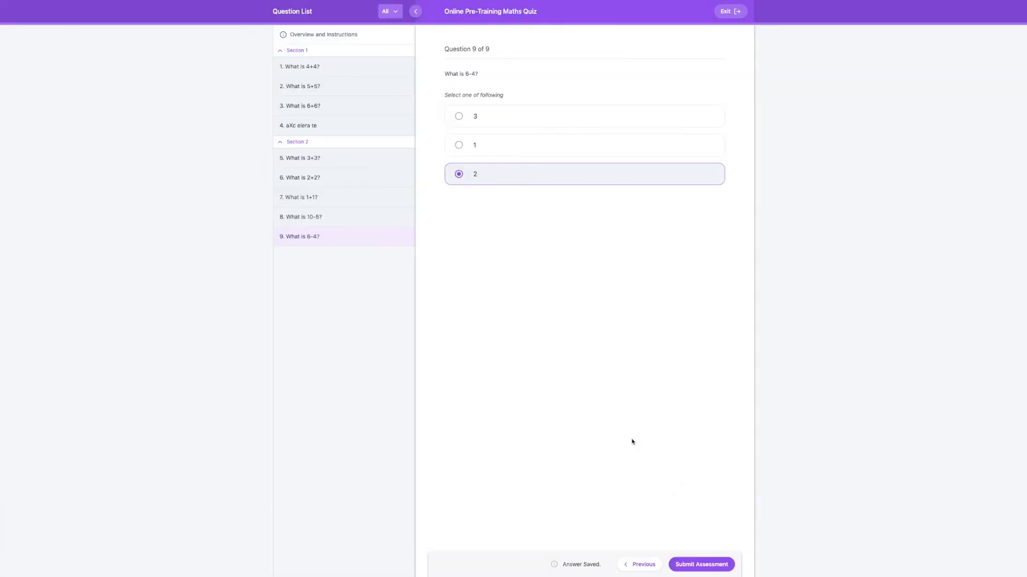
mouse_move(679, 546)
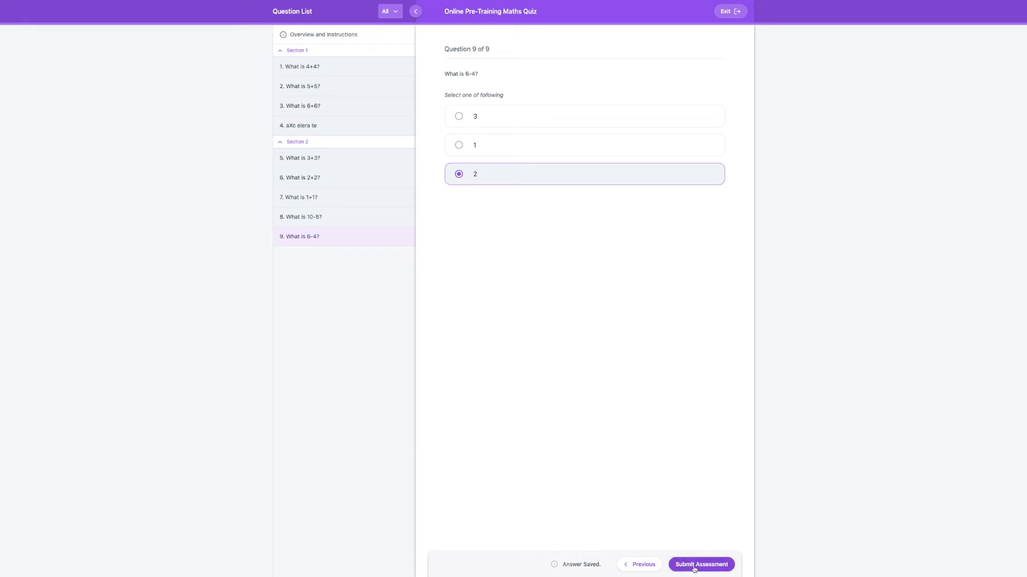
- Submit the Maths Quiz for marking and confirm the submission
left_click(699, 565)
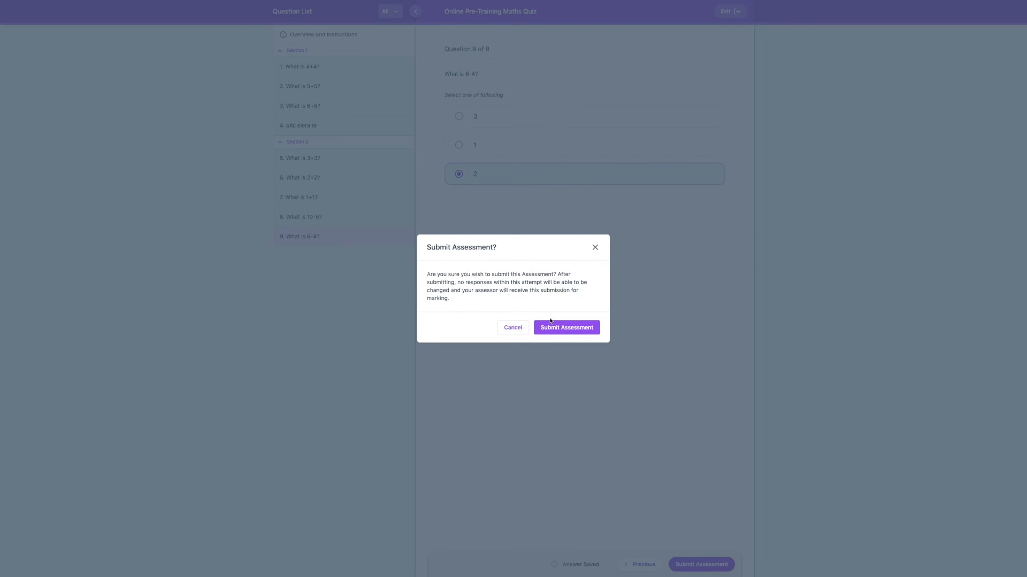
left_click(565, 327)
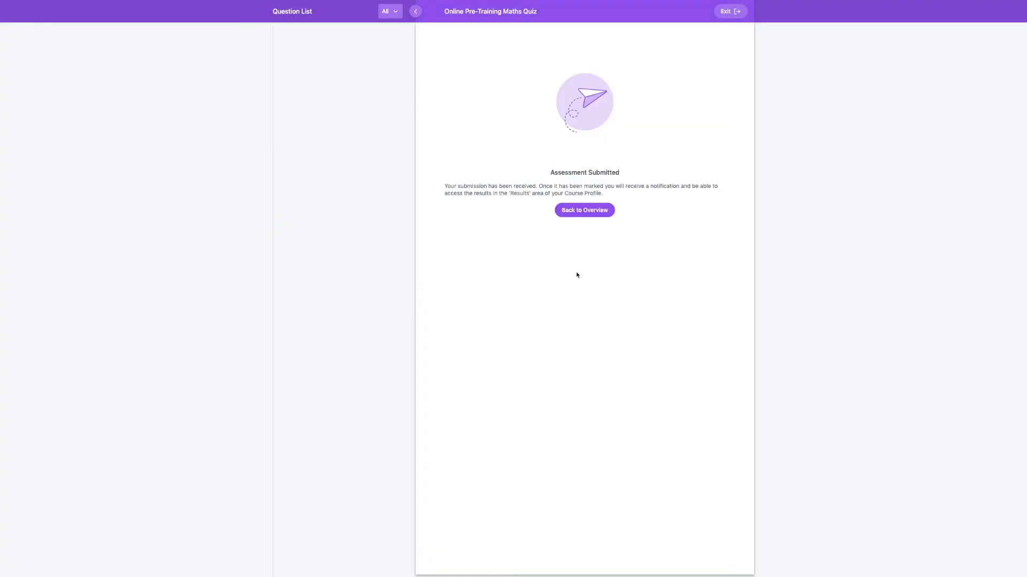
mouse_move(613, 339)
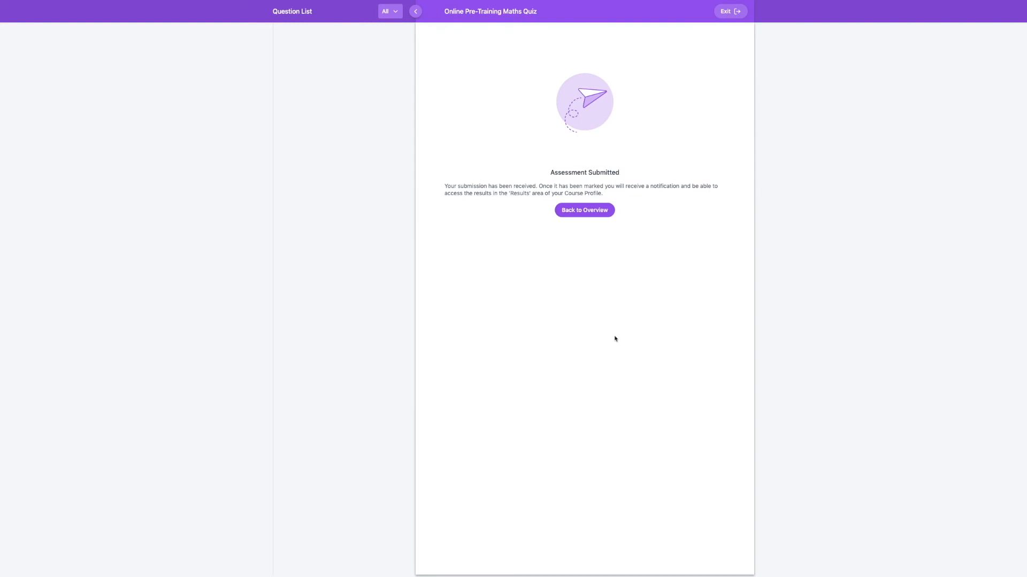
- Return to the course overview and list Assessments Completed showing the Maths Quiz as Submitted
left_click(584, 211)
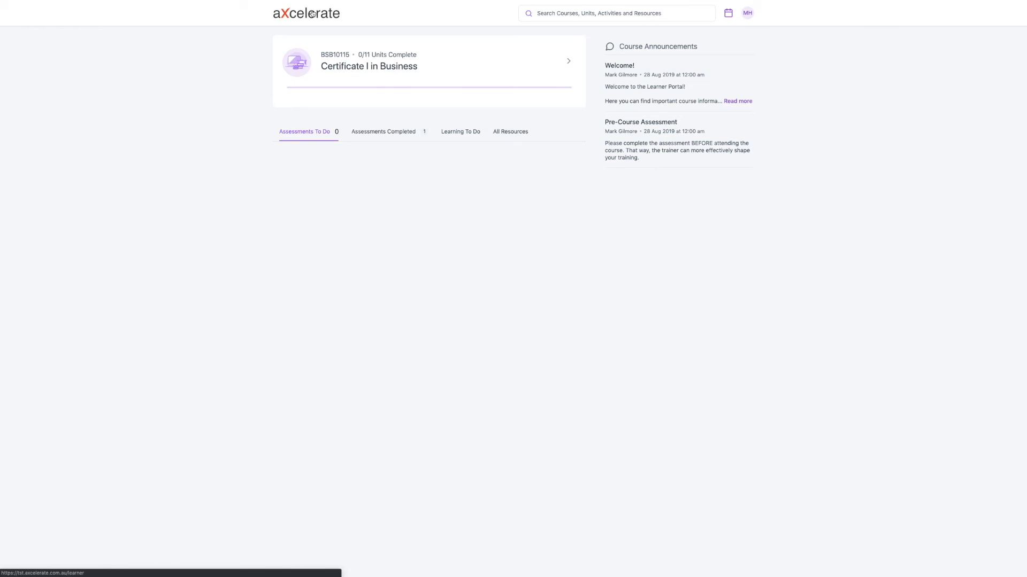
mouse_move(349, 114)
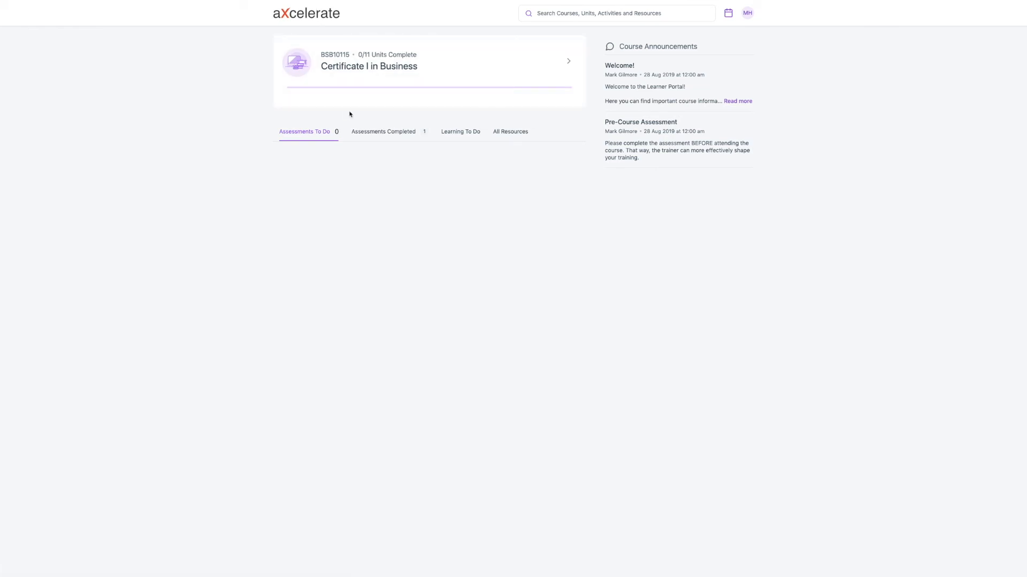
left_click(383, 131)
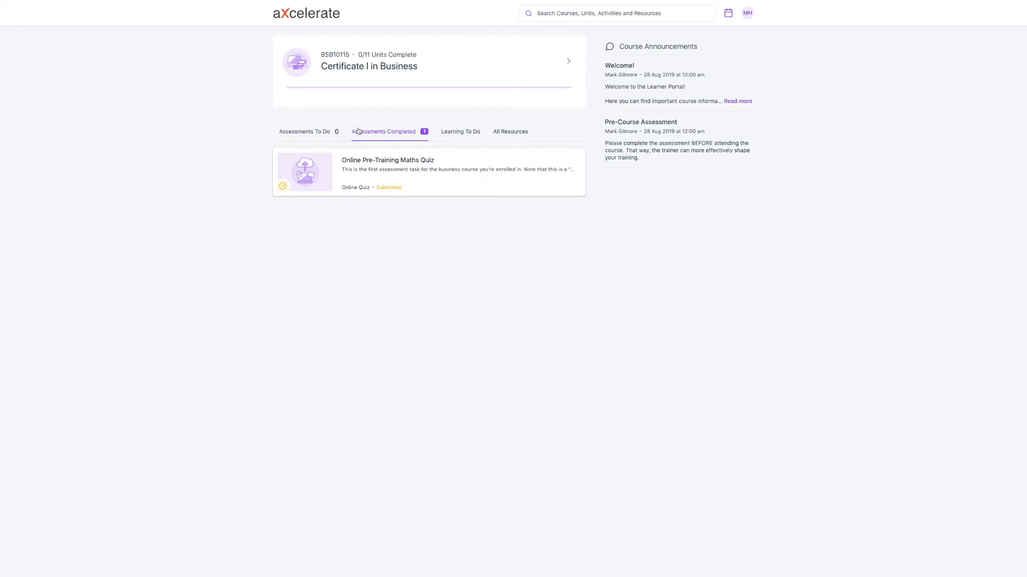
mouse_move(404, 183)
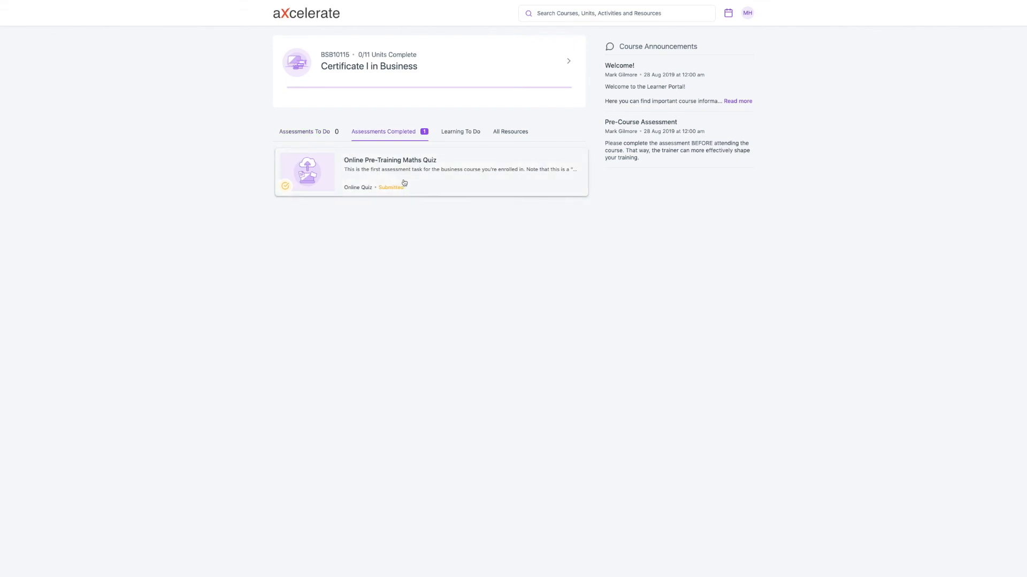